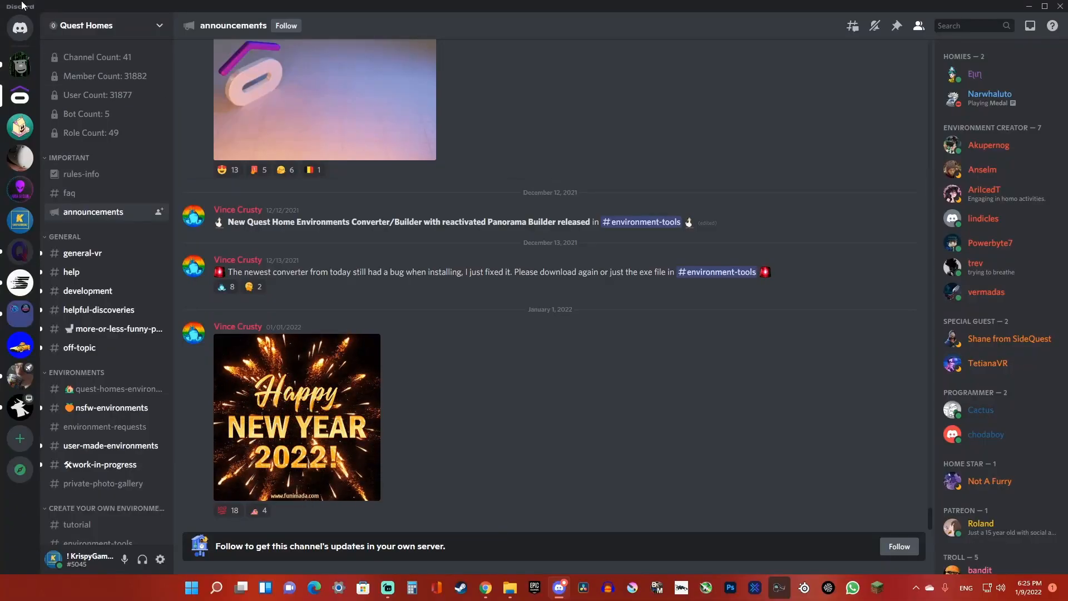
mouse_move(95, 253)
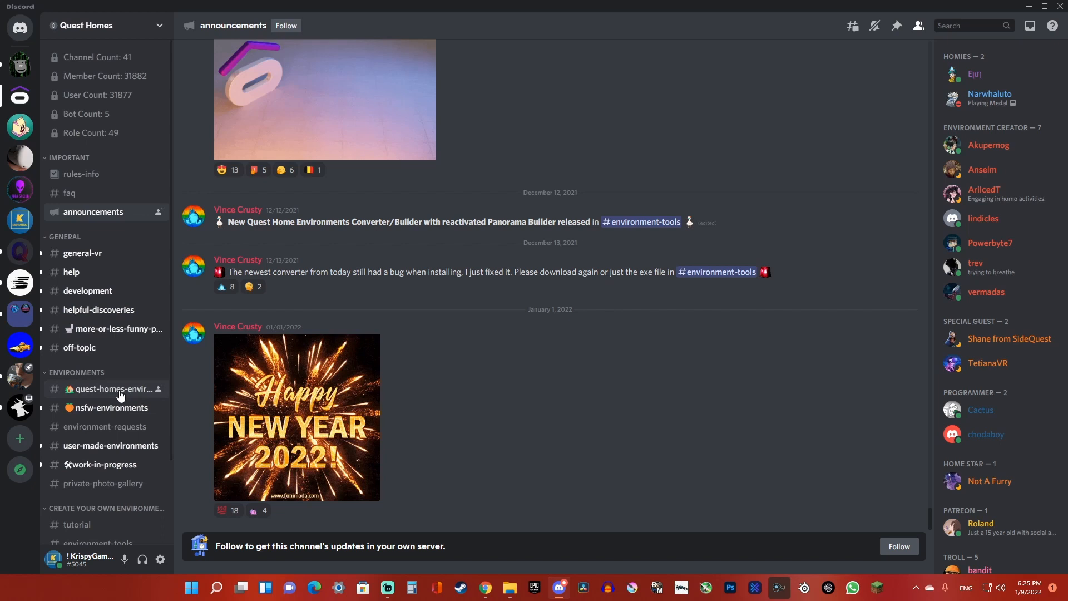
- Open the quest-homes-environments channel and scroll back to the SpongeBob - The Krusty Krab post
left_click(113, 388)
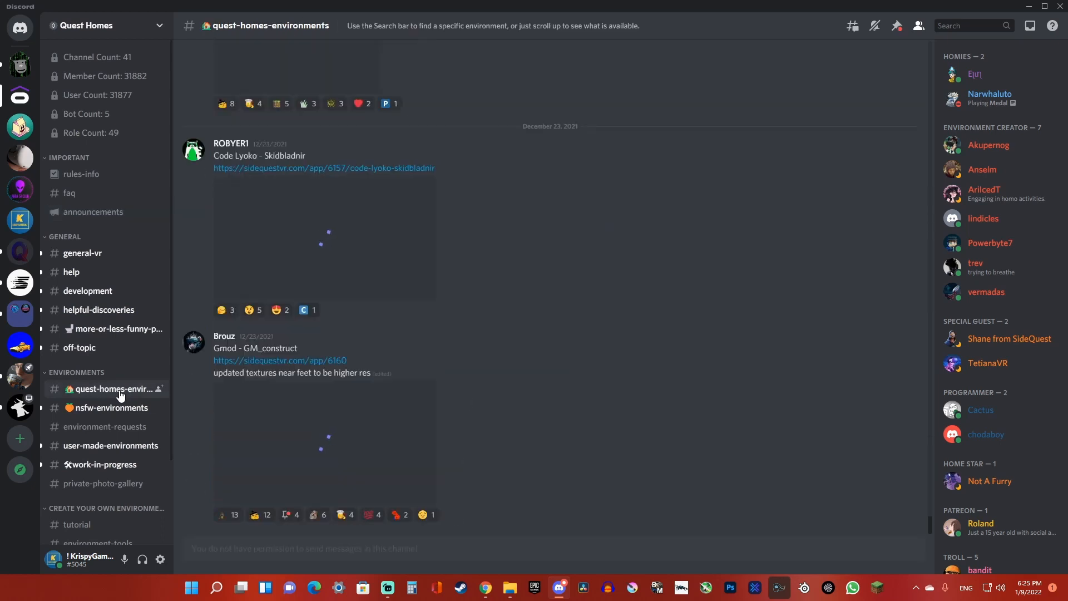
scroll("up", 3)
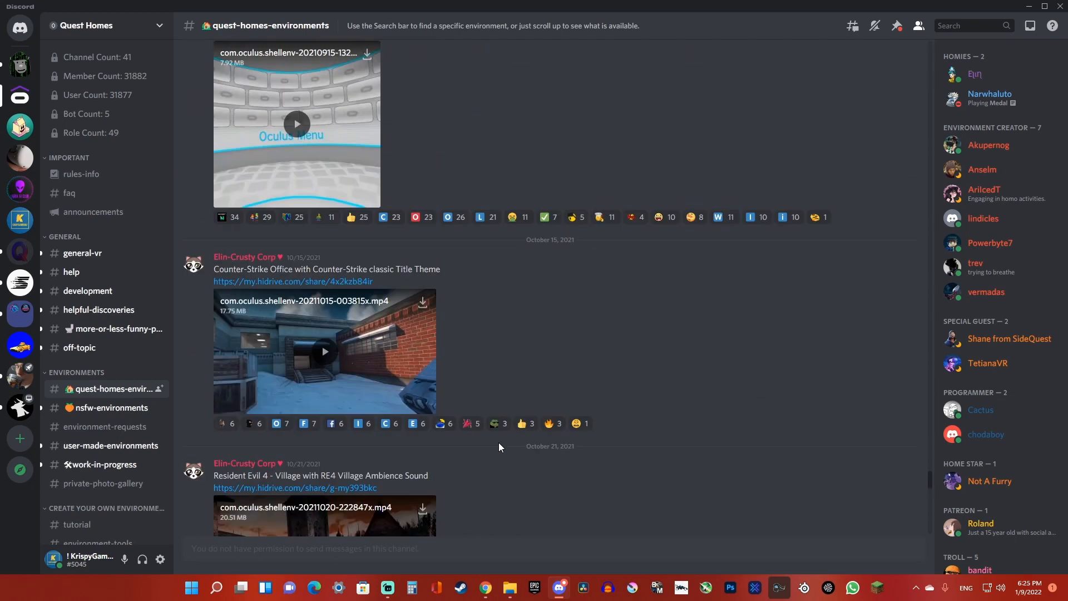
mouse_move(933, 480)
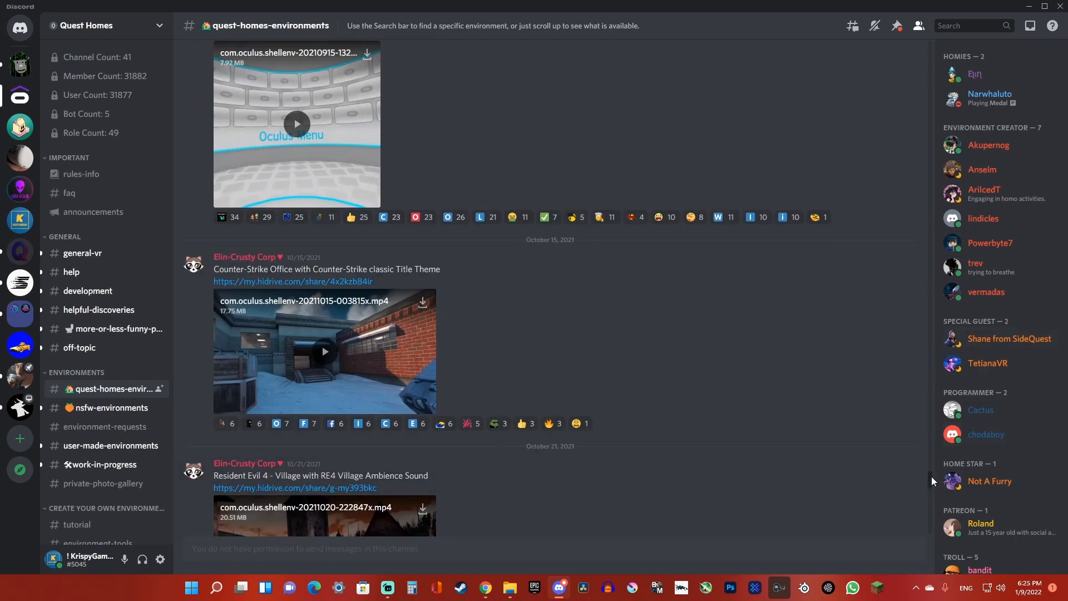
scroll("up", 3)
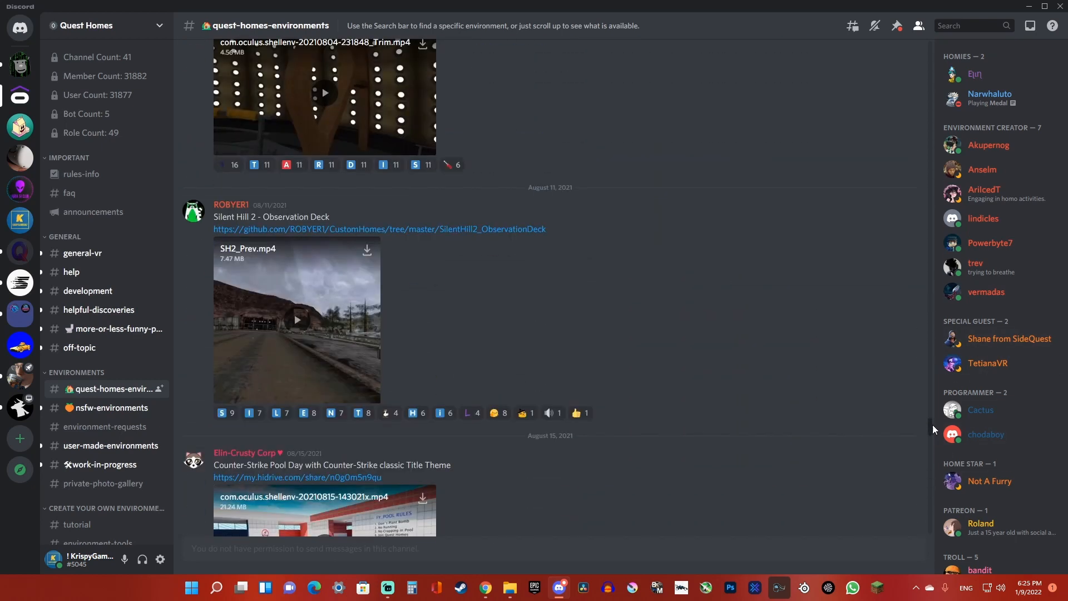
scroll("up", 3)
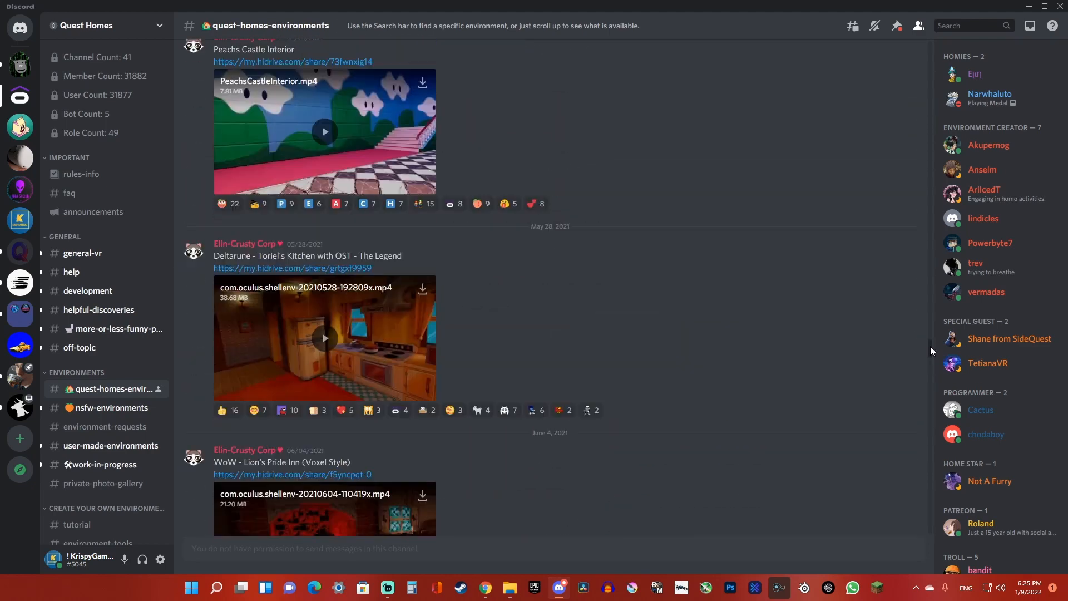
scroll("up", 3)
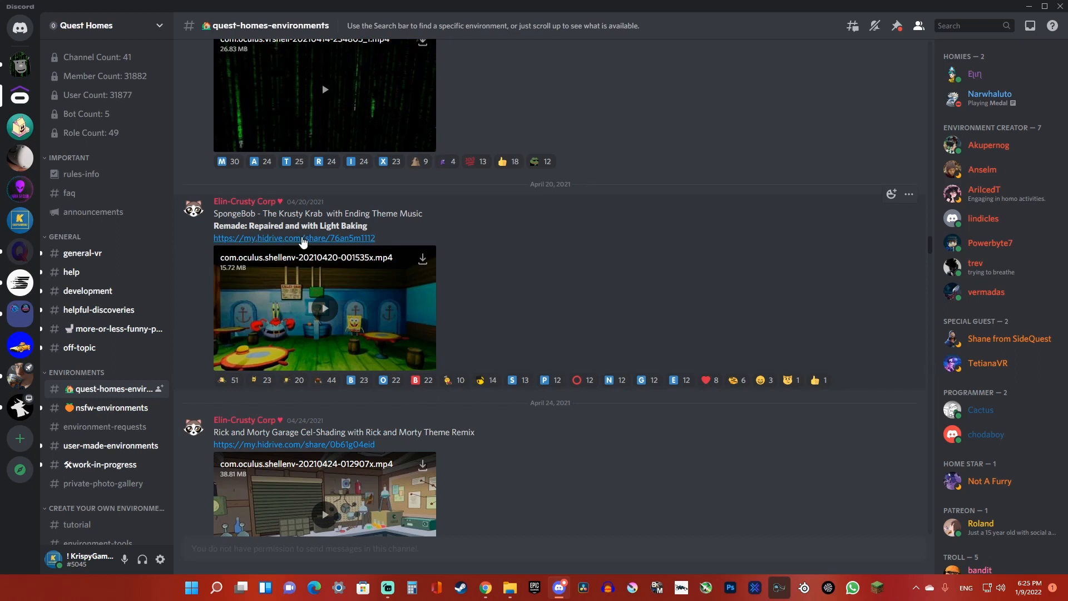
- Follow the HiDrive link and start downloading SpongeBob_Krusty_Krab_Environment.apk
left_click(293, 238)
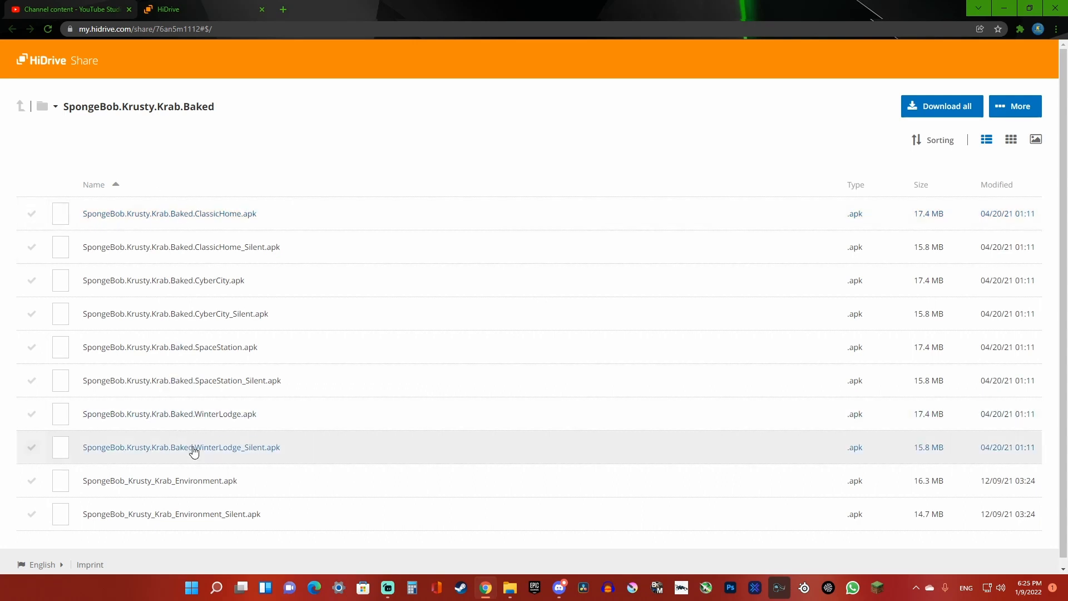
mouse_move(198, 487)
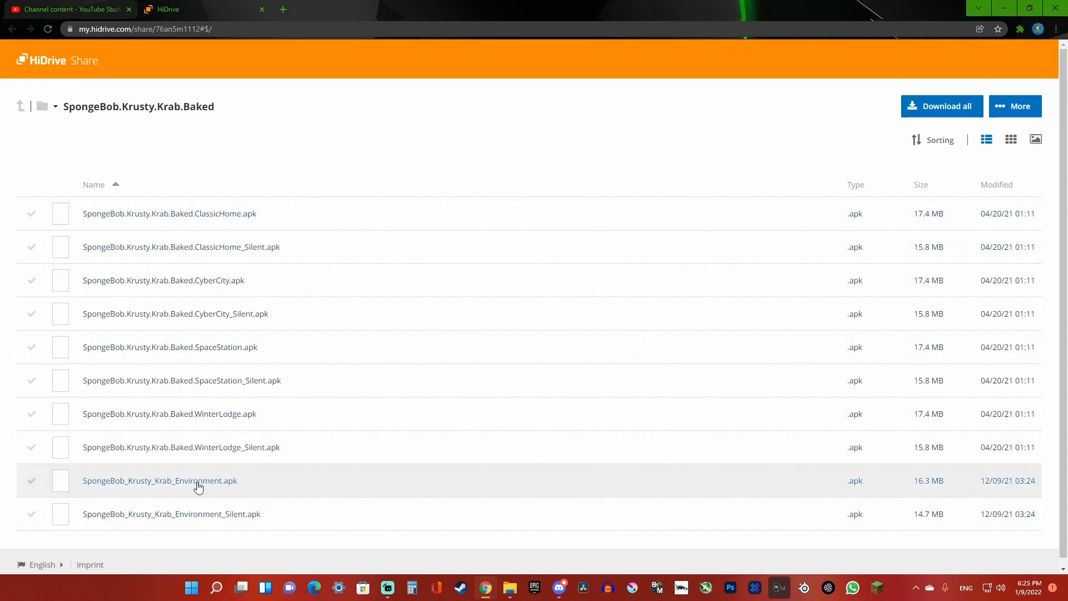
mouse_move(332, 500)
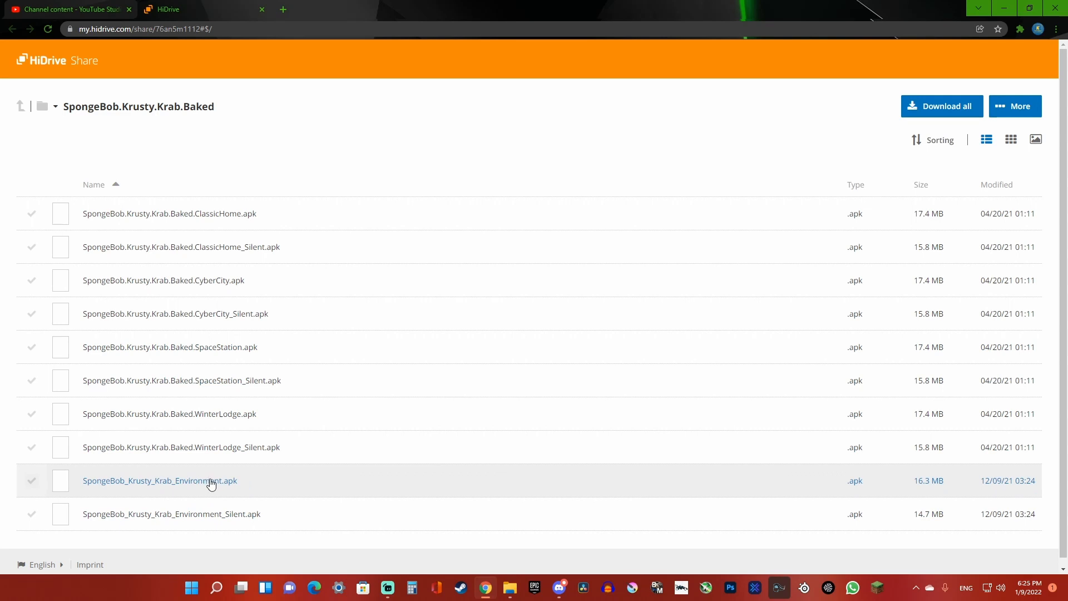
left_click(159, 480)
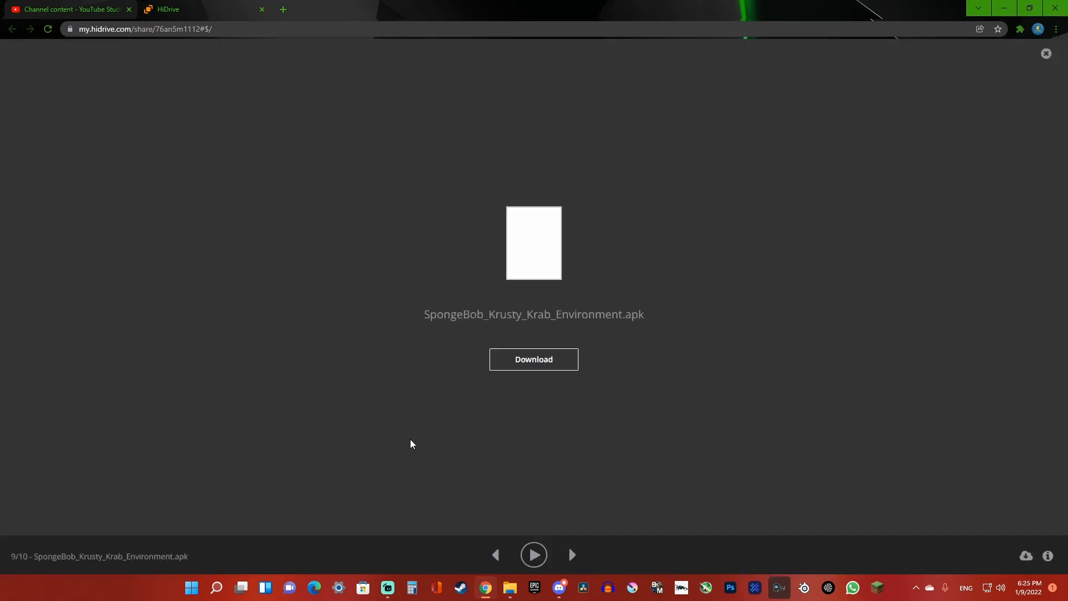
left_click(533, 359)
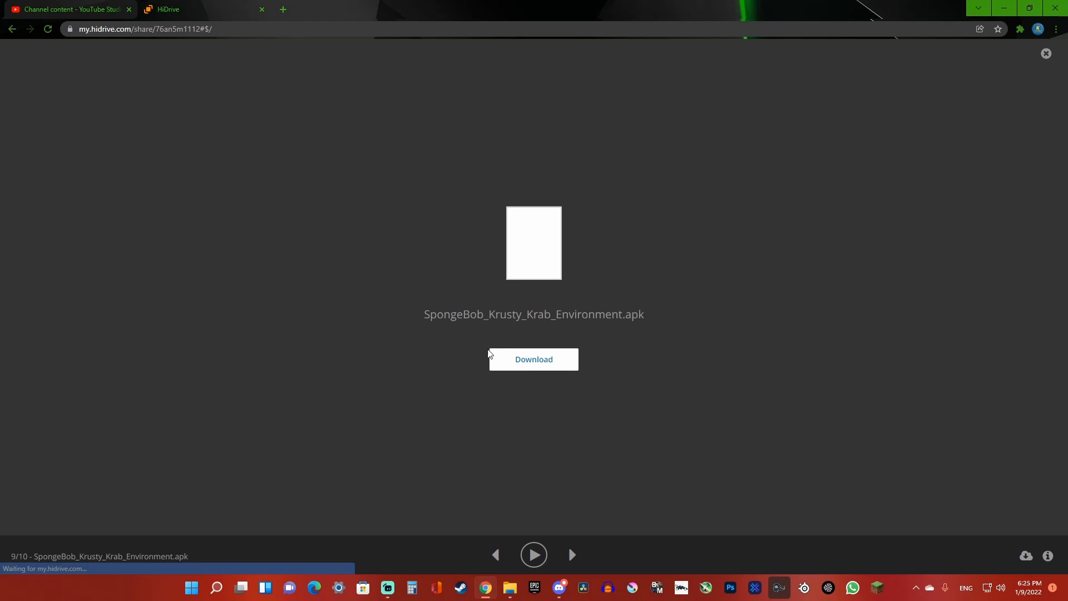
left_click(533, 359)
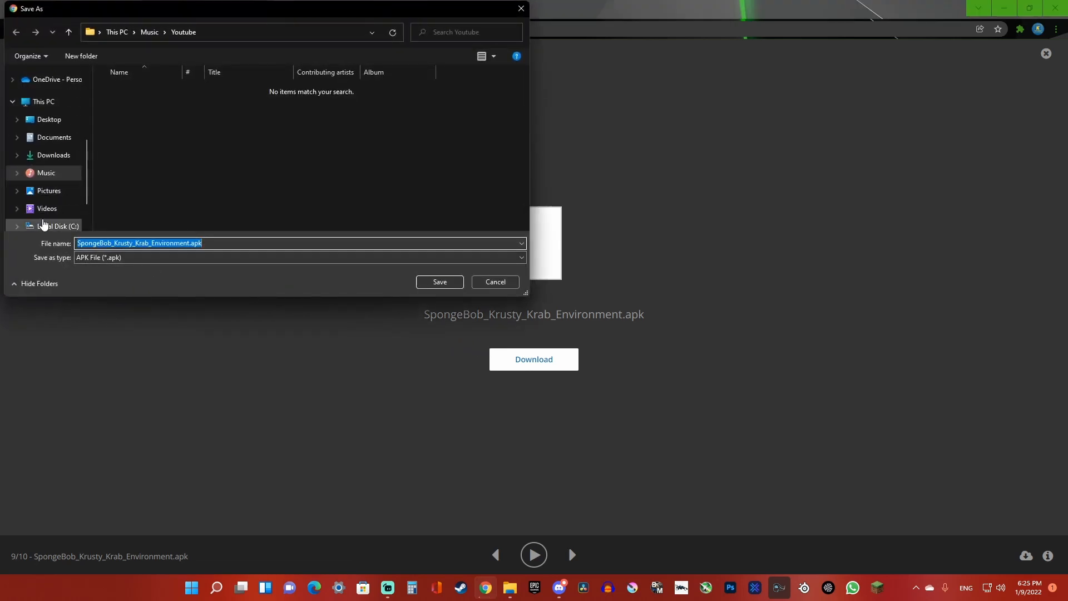
left_click(57, 226)
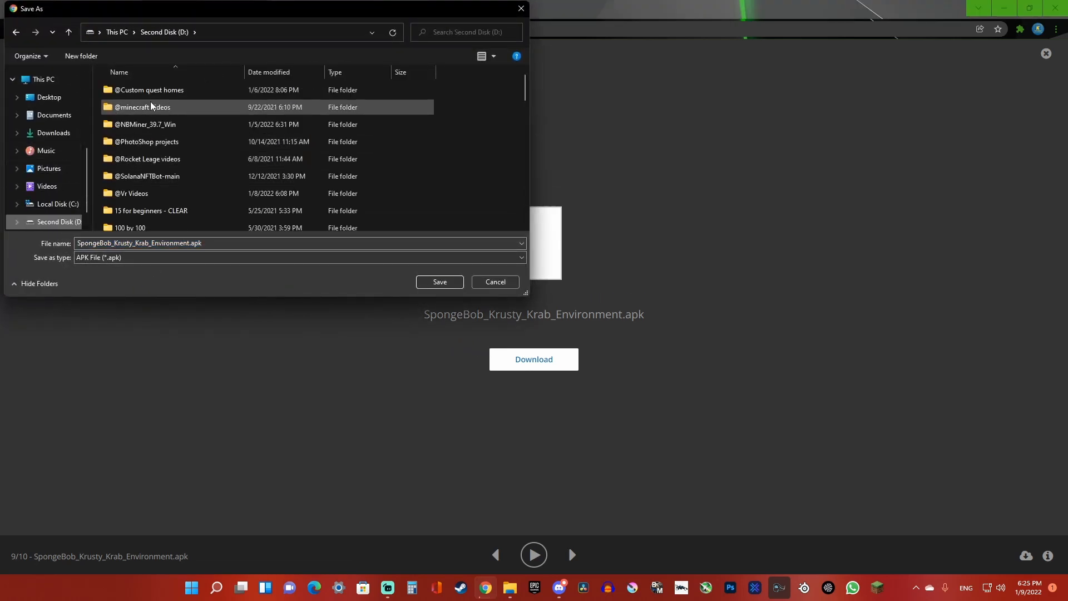
double_click(148, 89)
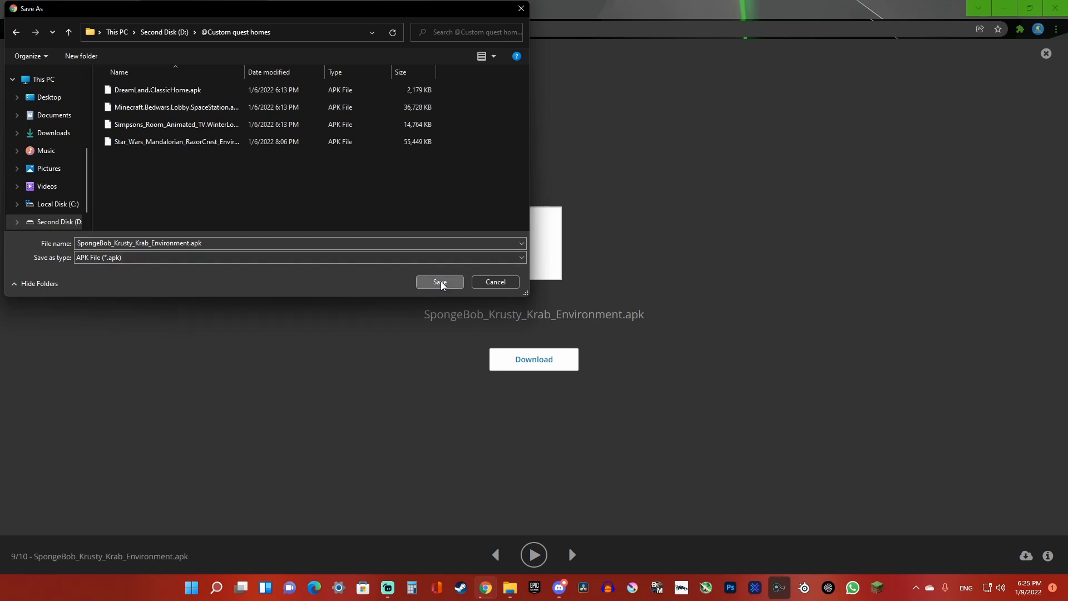
left_click(440, 281)
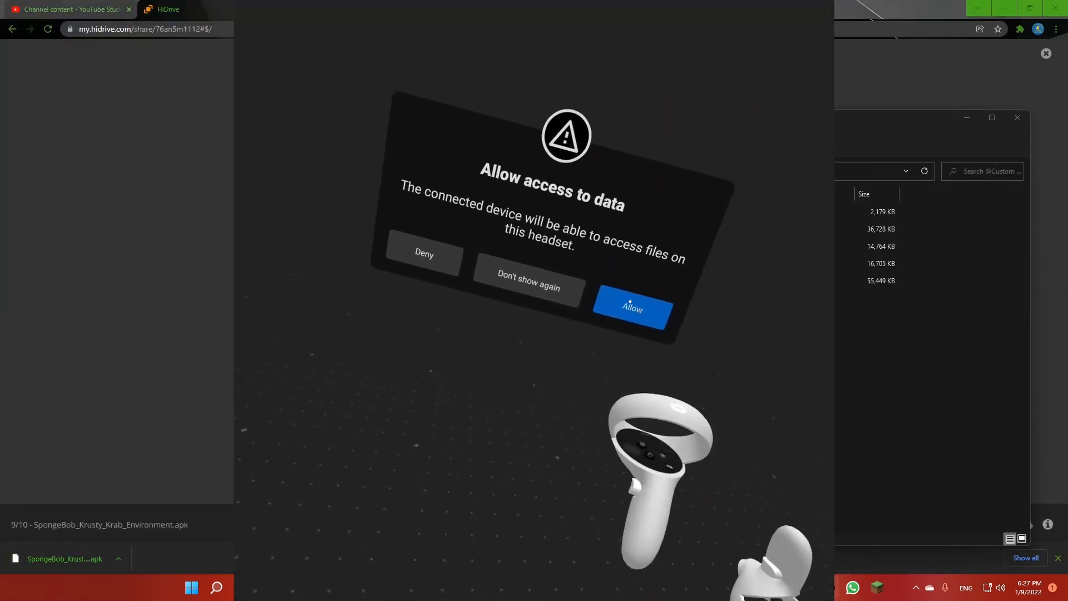
- Allow headset file access and bring up SideQuest's Install APK from folder file picker
left_click(631, 308)
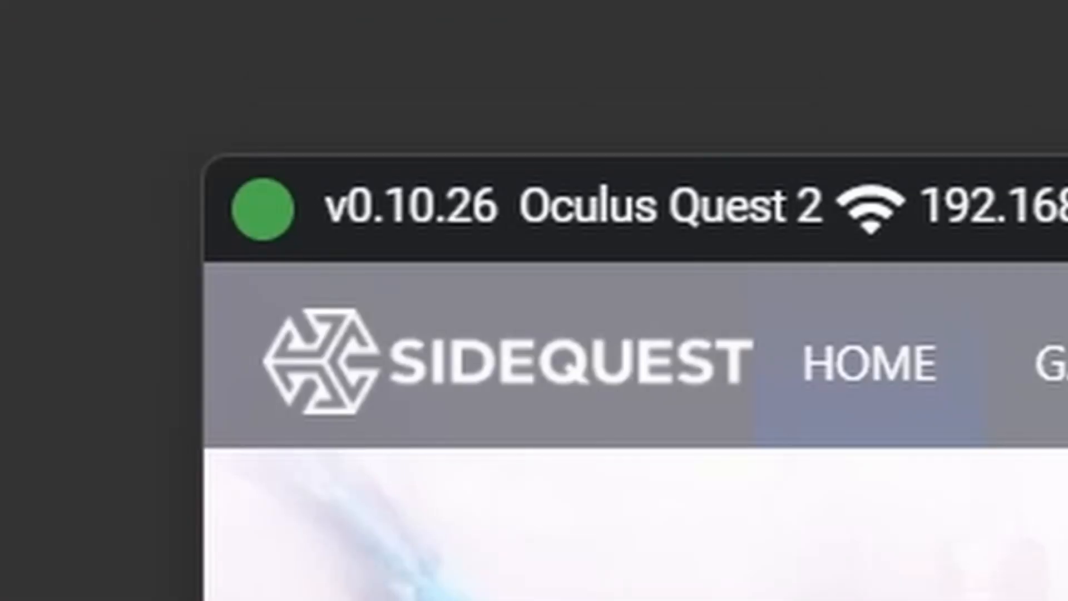
left_click(639, 84)
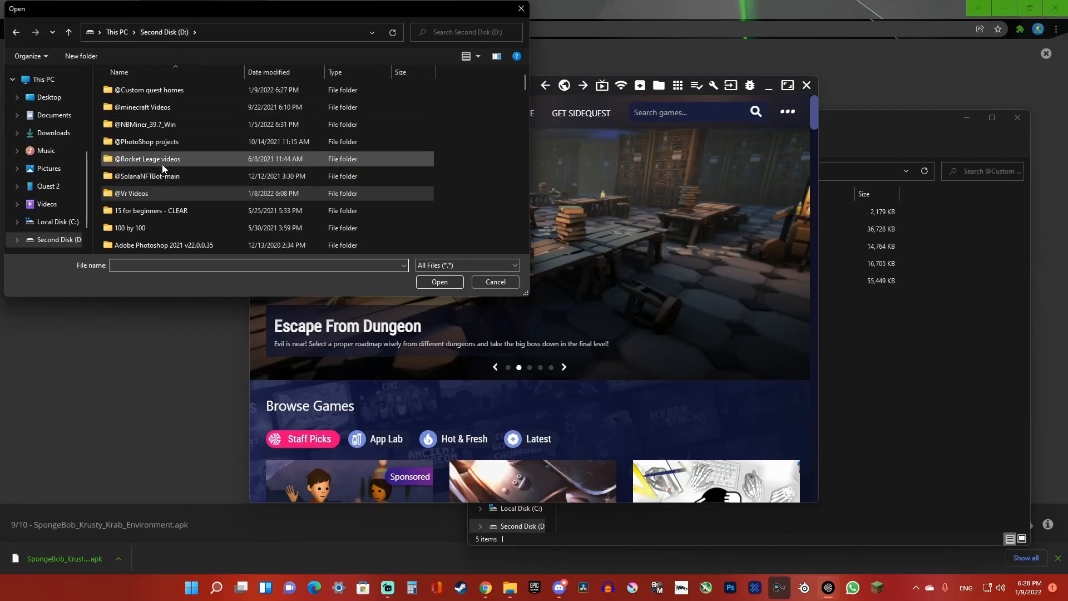
double_click(148, 89)
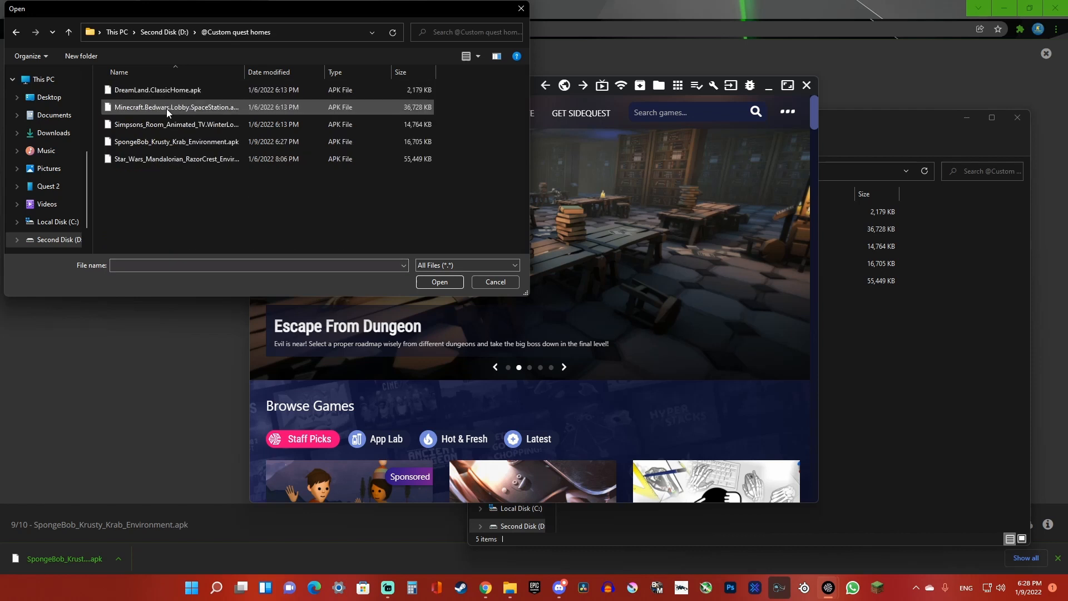
left_click(176, 142)
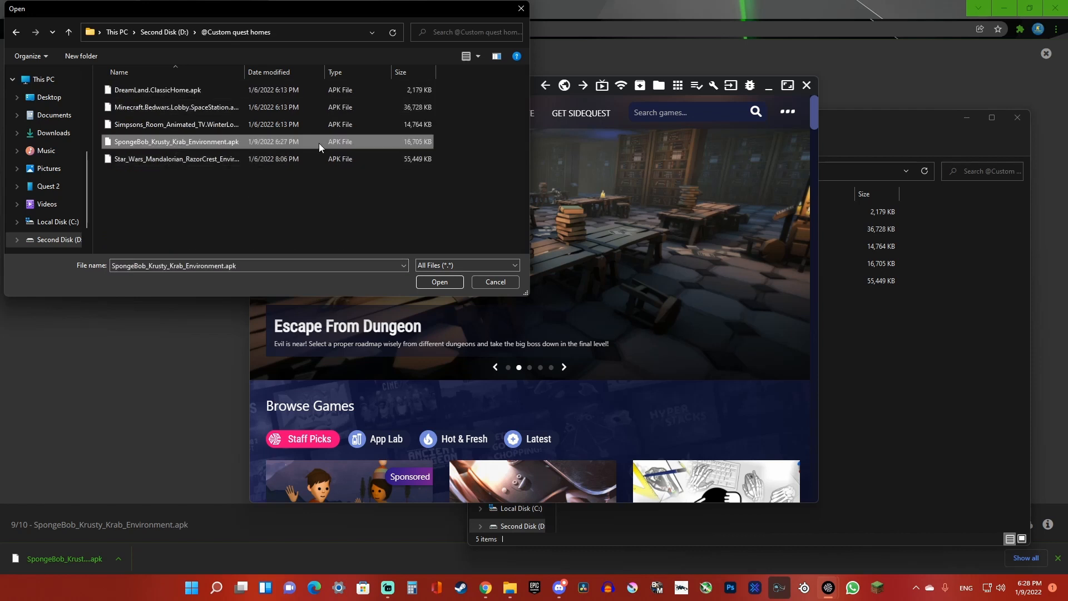
mouse_move(440, 282)
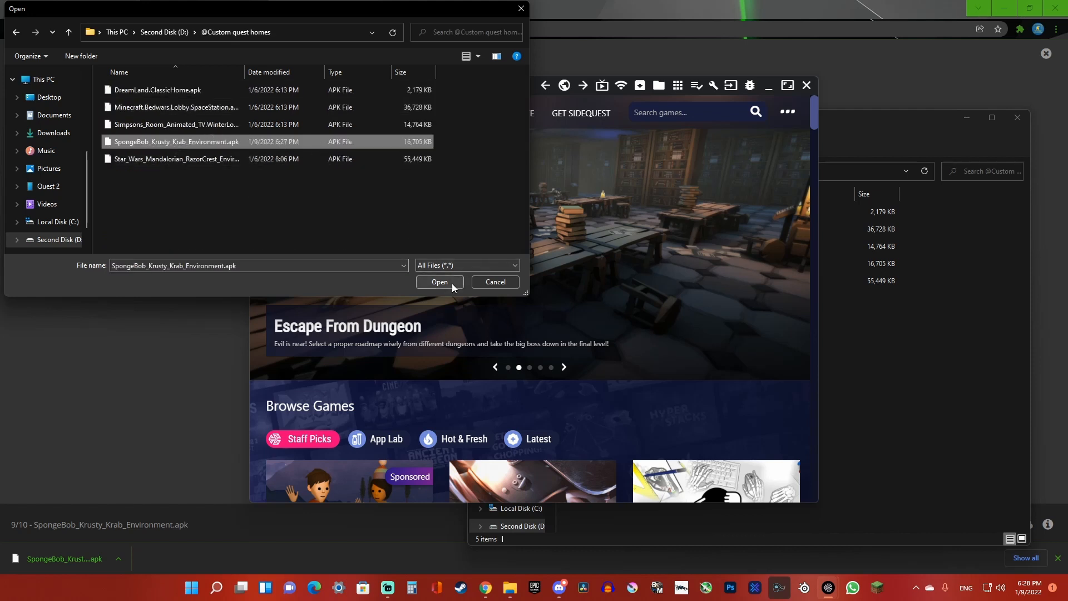
left_click(438, 285)
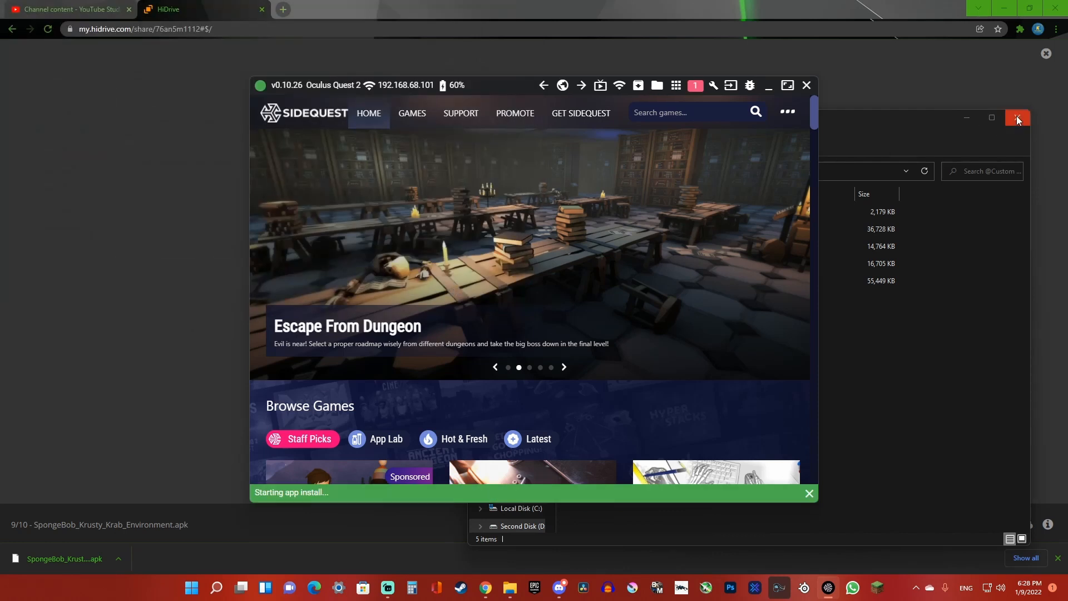
left_click(1016, 117)
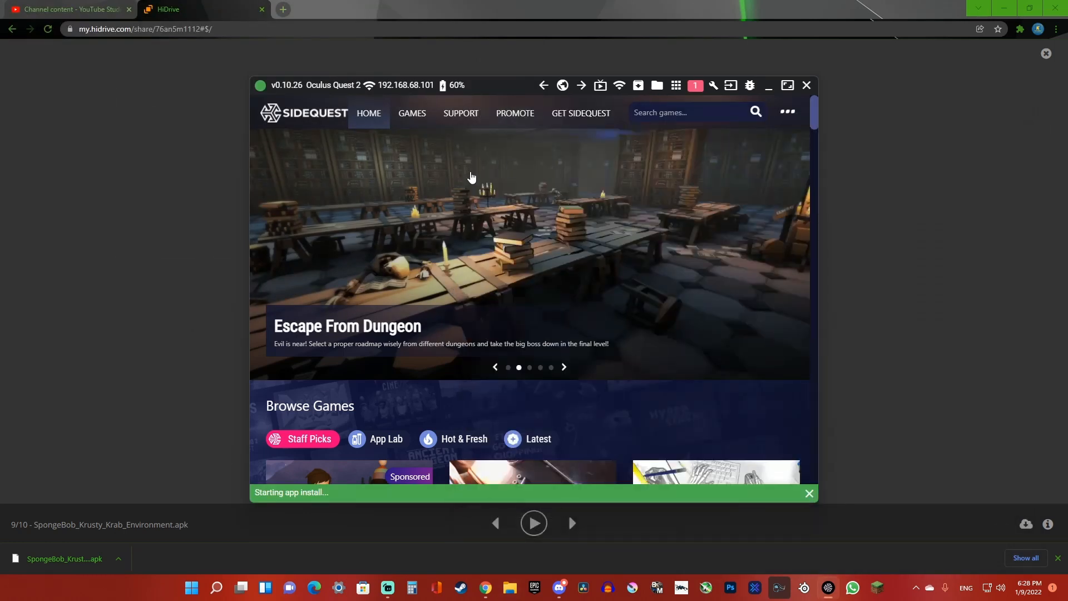
- After install completes, open the SpongeBob - Krusty Krab custom home tile and scroll to its install options list
scroll("down", 3)
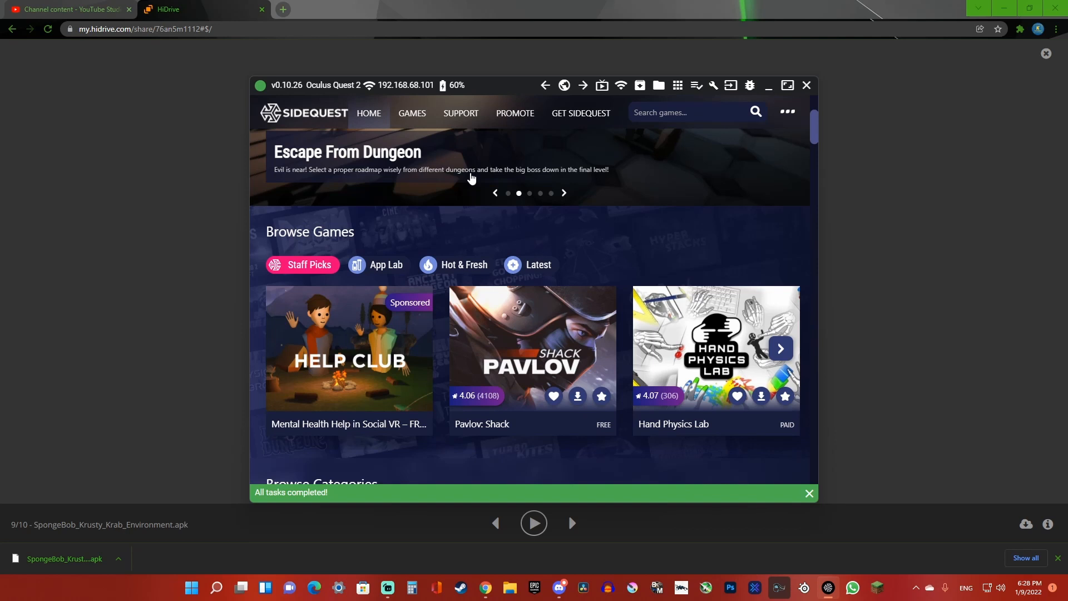
scroll("down", 3)
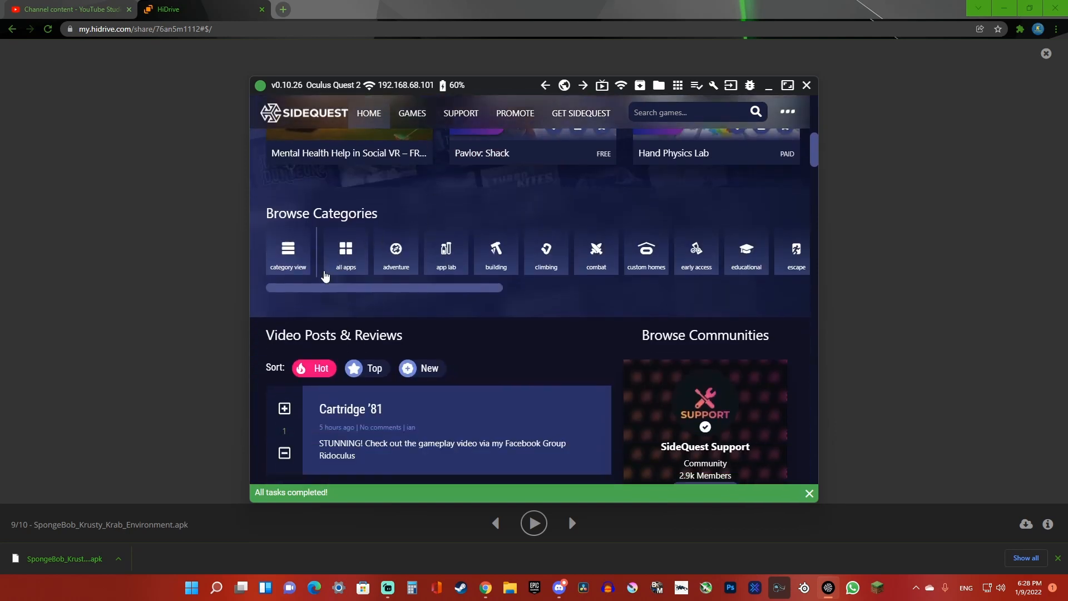
scroll("down", 3)
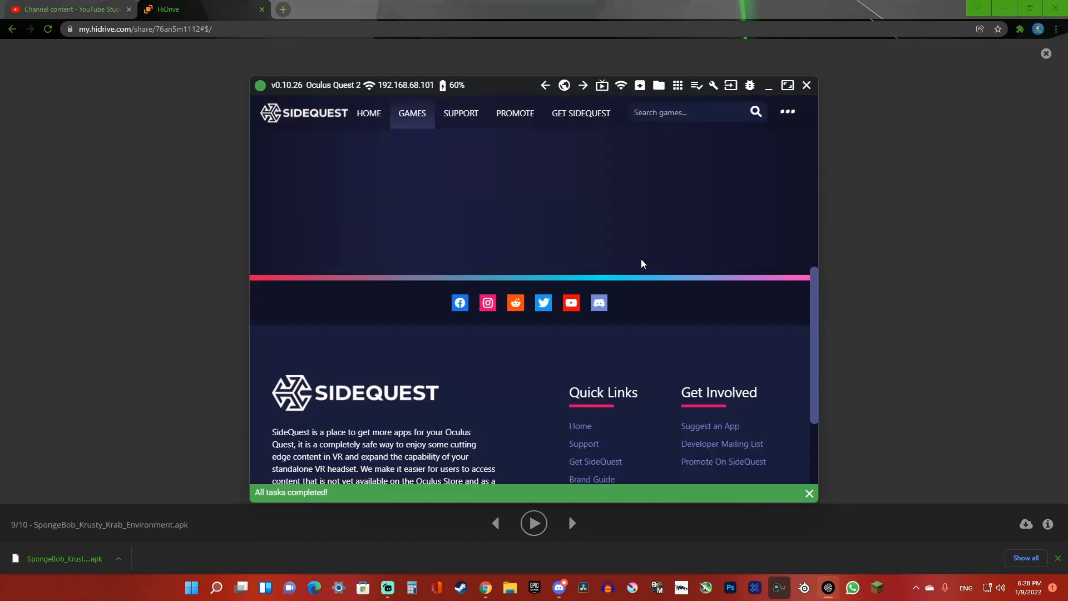
scroll("up", 3)
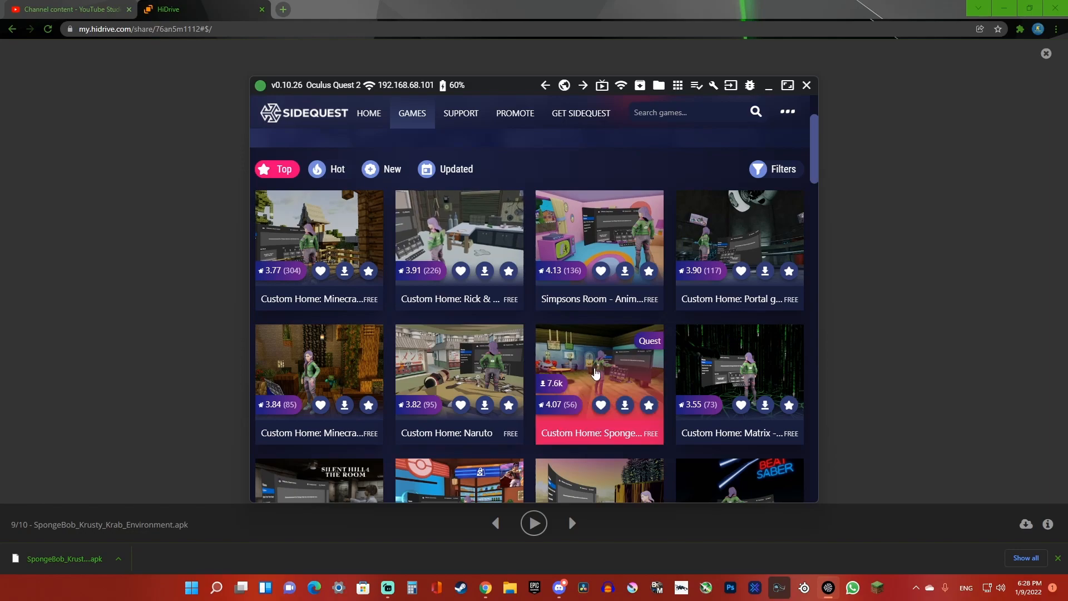
left_click(598, 368)
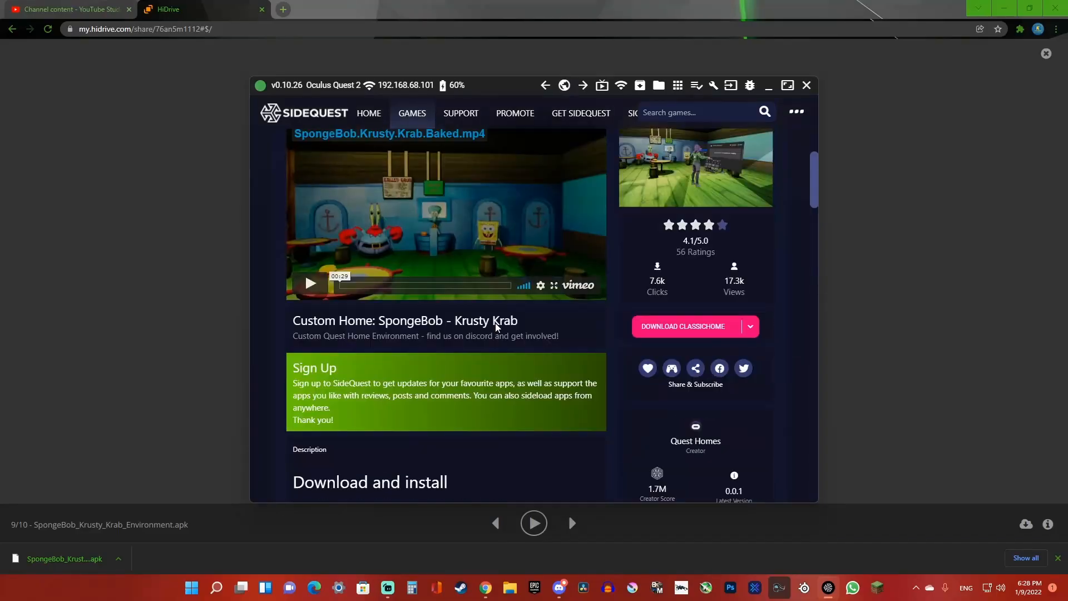
scroll("down", 3)
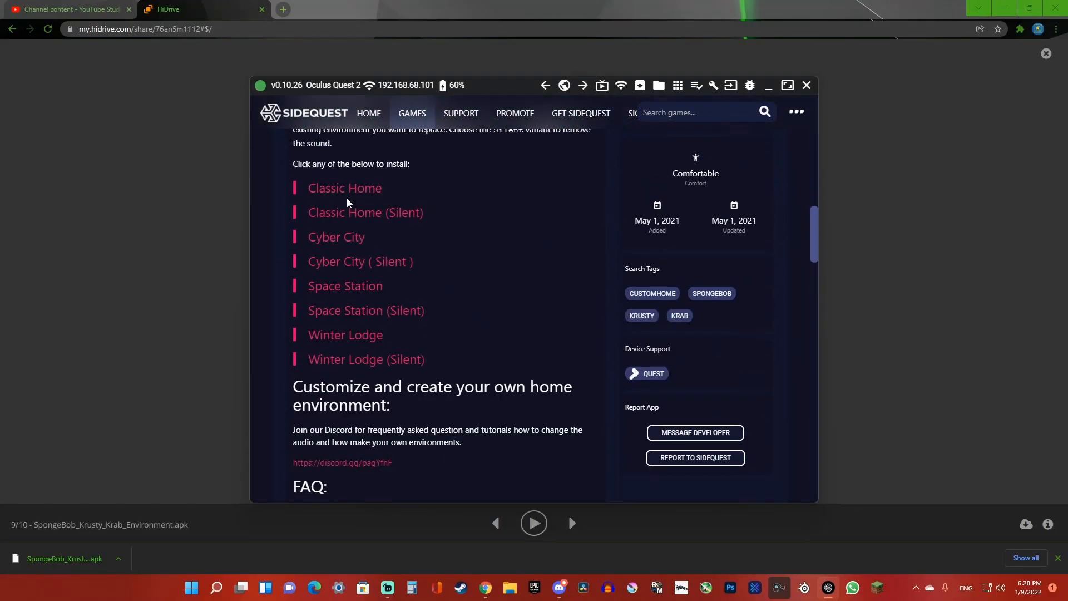
mouse_move(335, 187)
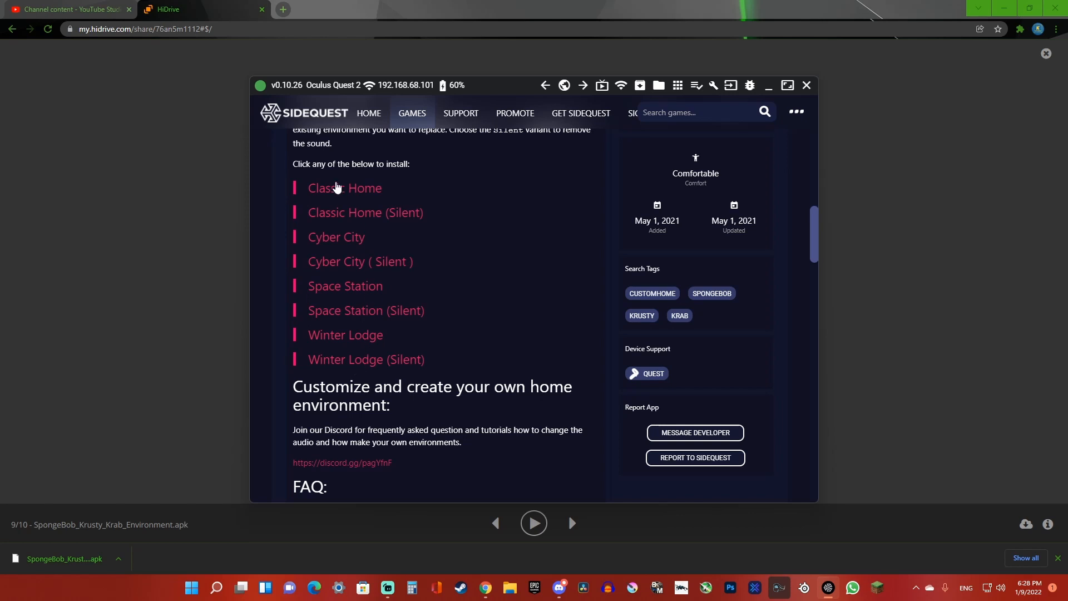
mouse_move(345, 256)
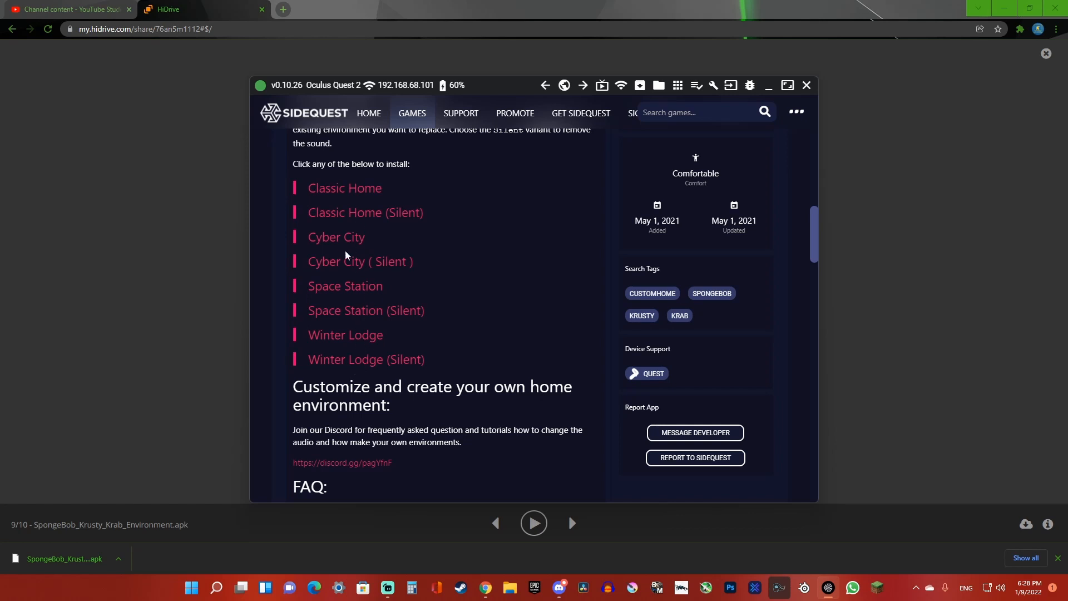
mouse_move(514, 269)
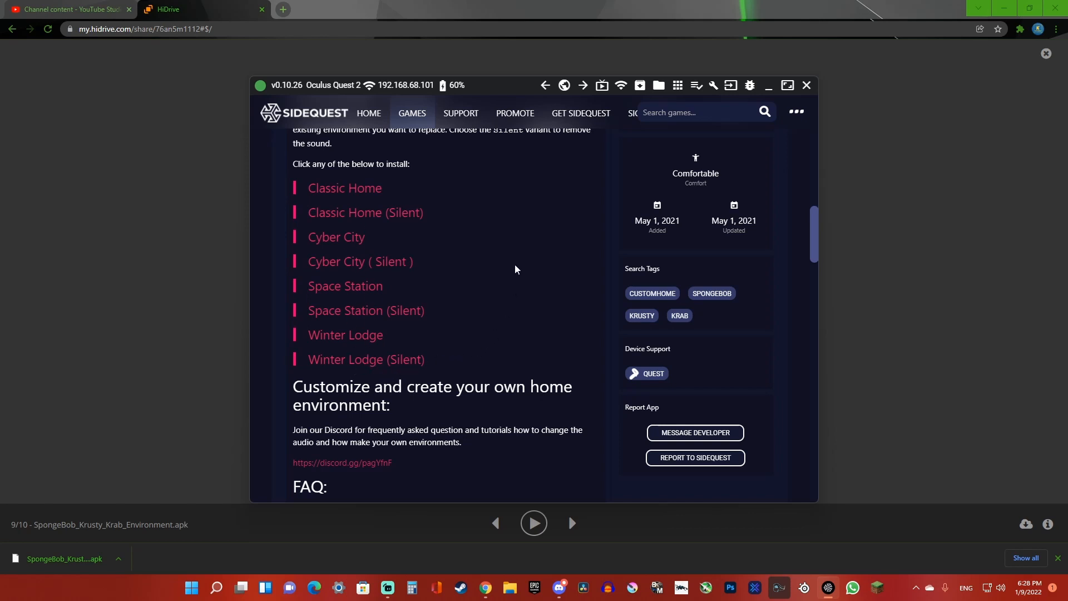
mouse_move(375, 326)
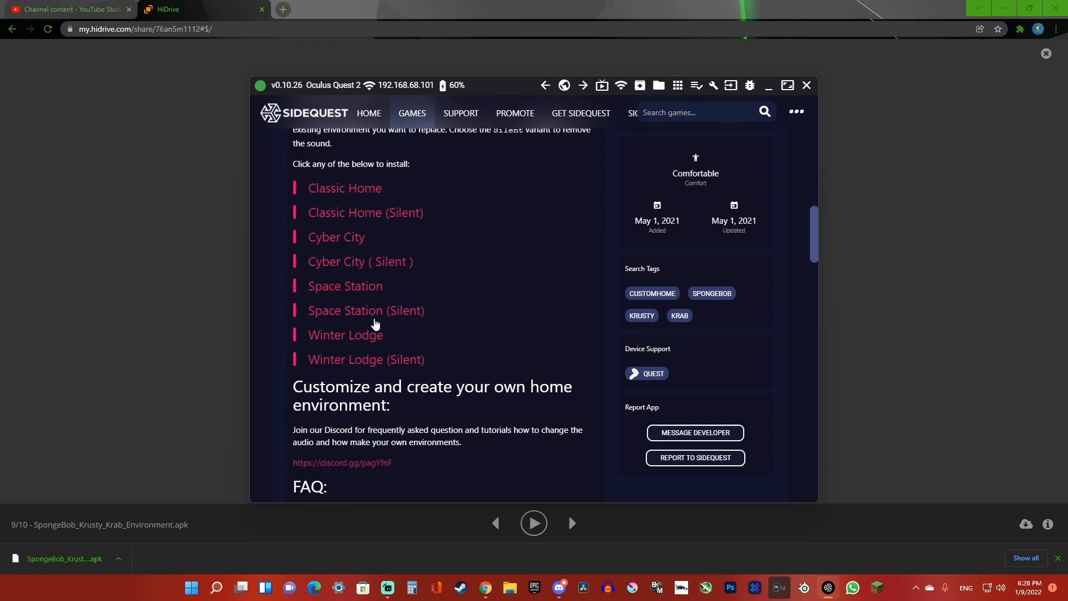
mouse_move(451, 241)
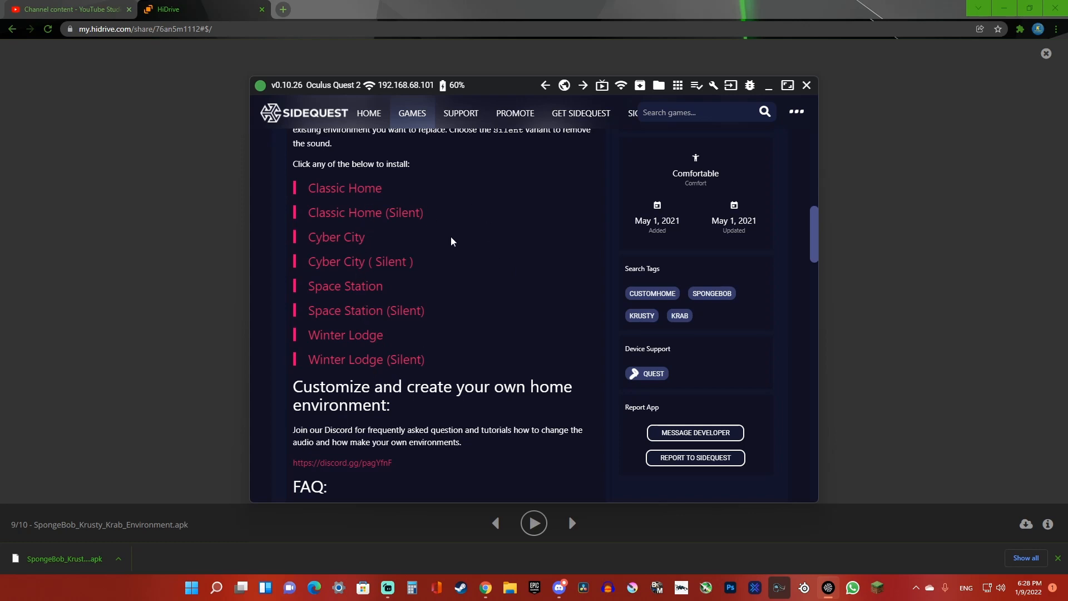
mouse_move(463, 290)
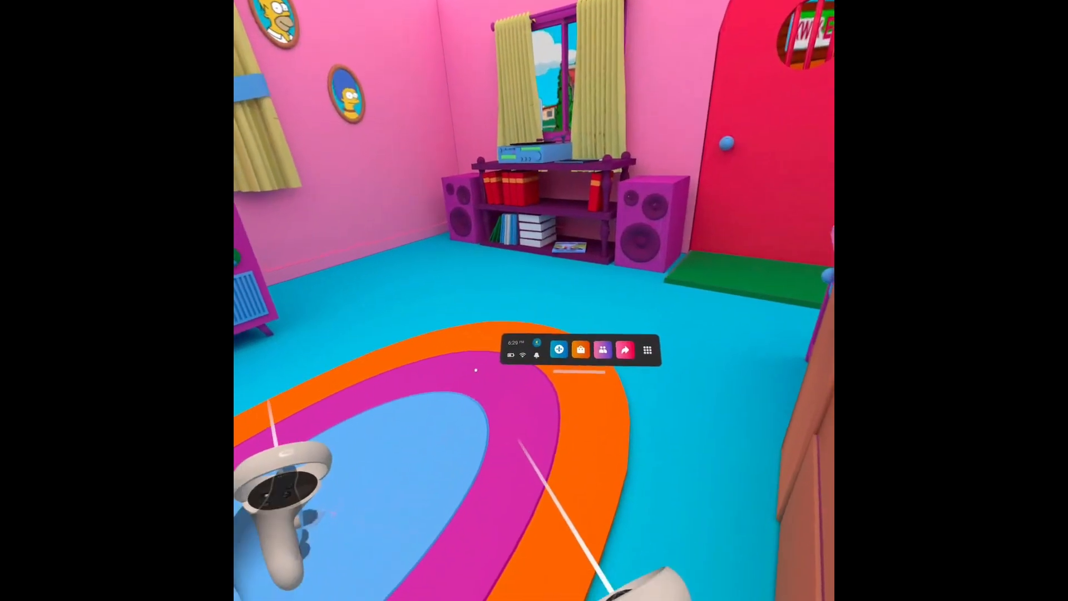
- From Quick Settings open Virtual Environment settings and apply Classic Home, replacing the Simpsons room
left_click(517, 350)
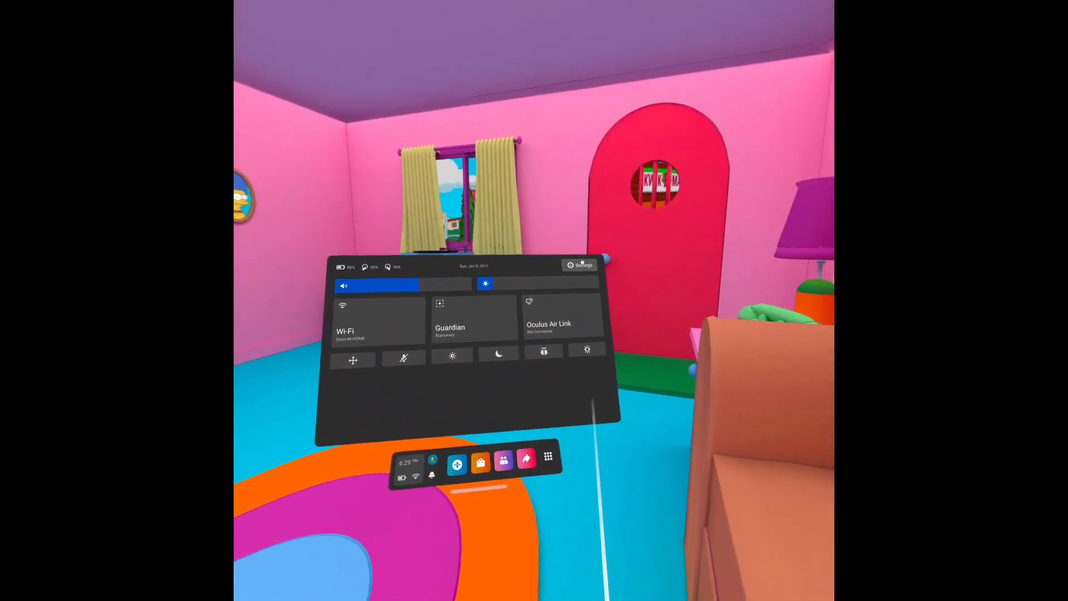
left_click(579, 265)
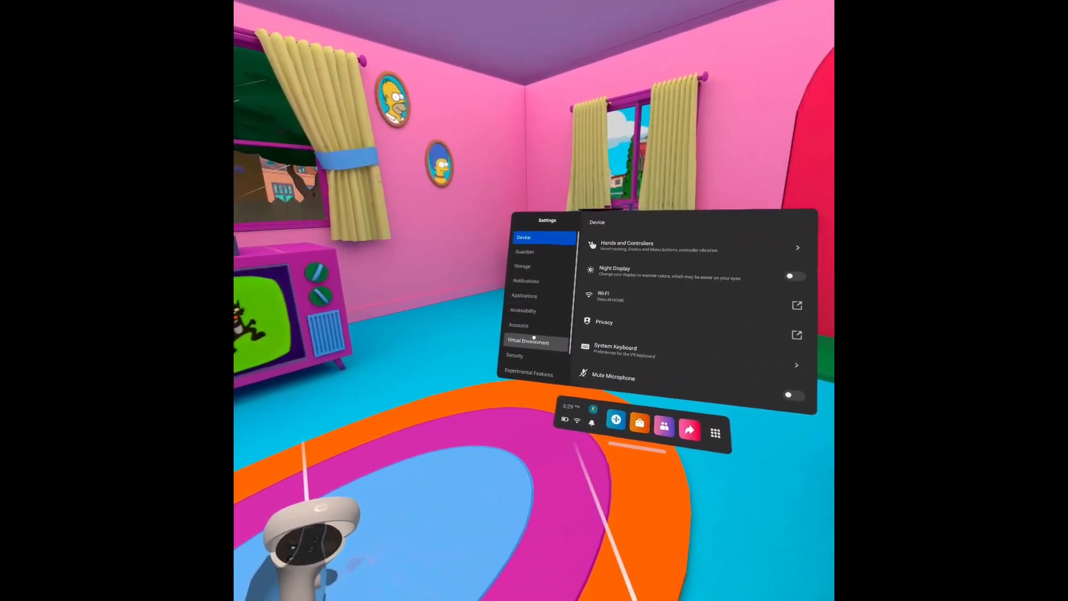
left_click(533, 341)
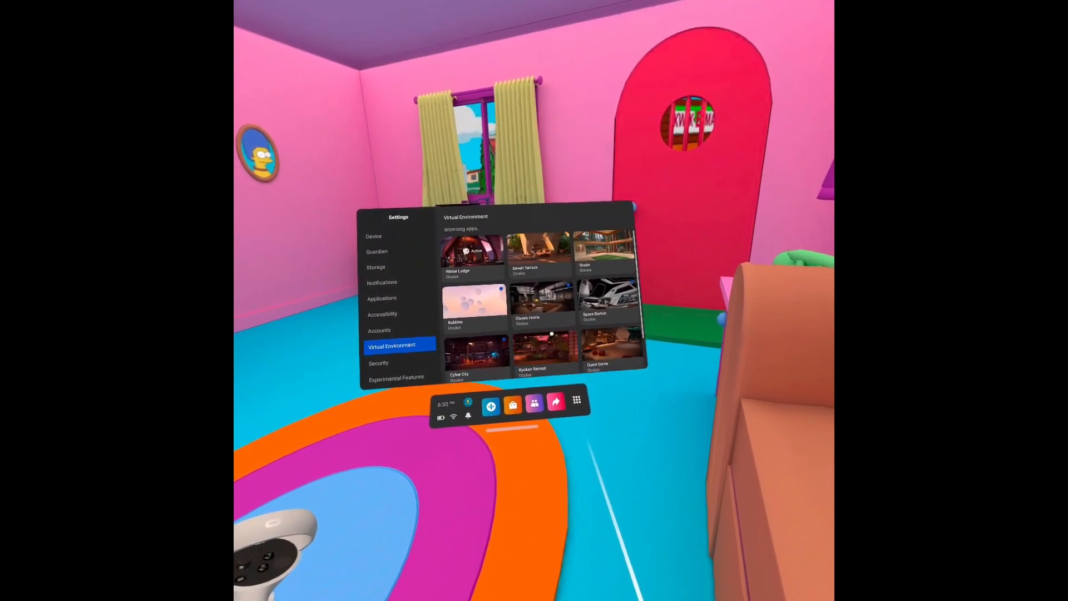
left_click(543, 302)
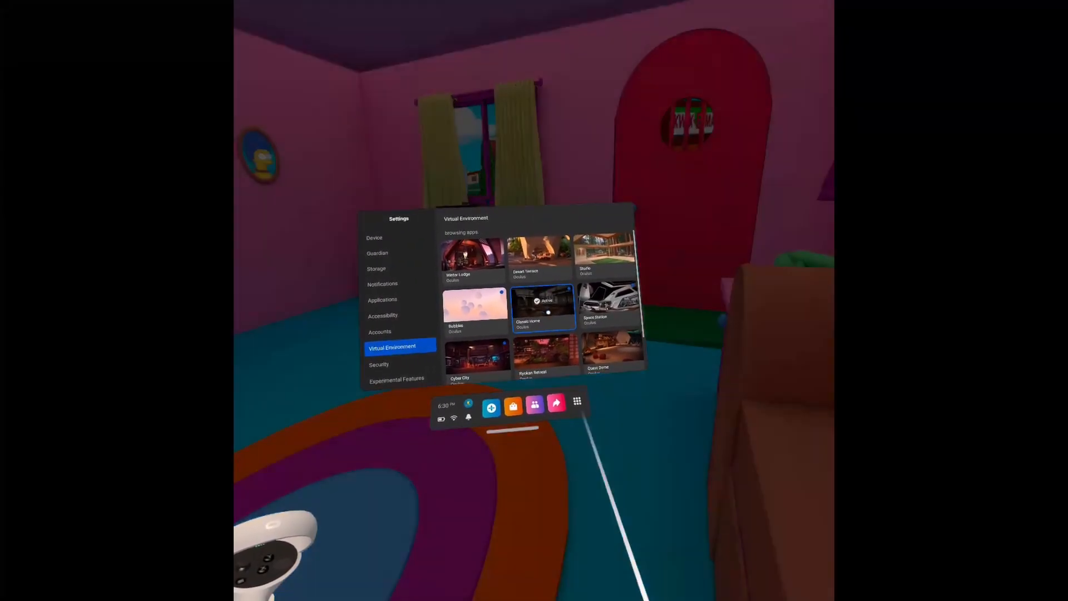
left_click(544, 353)
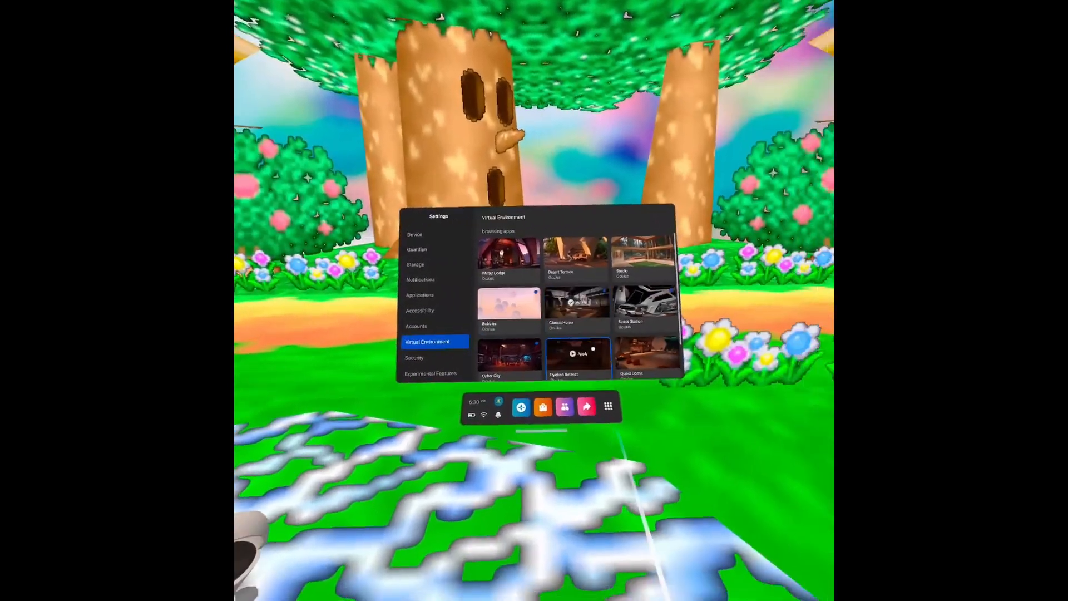